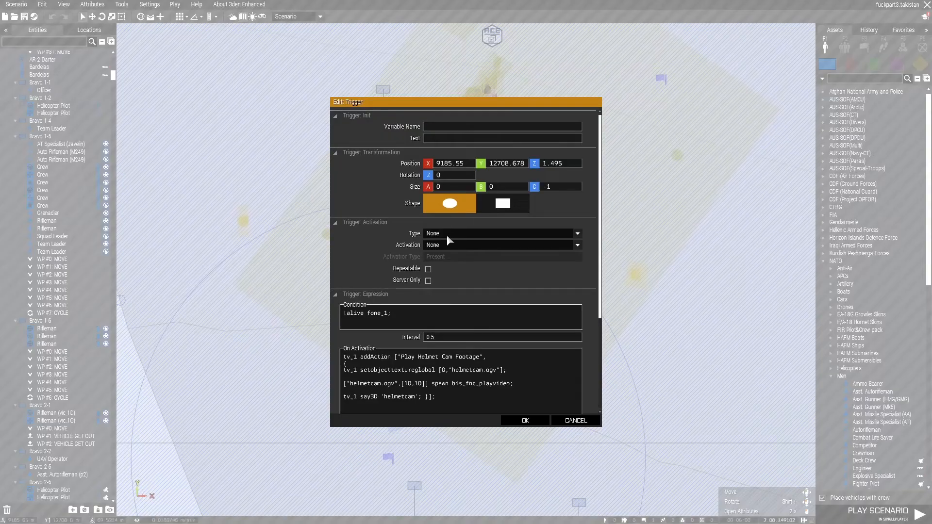
scroll("down", 3)
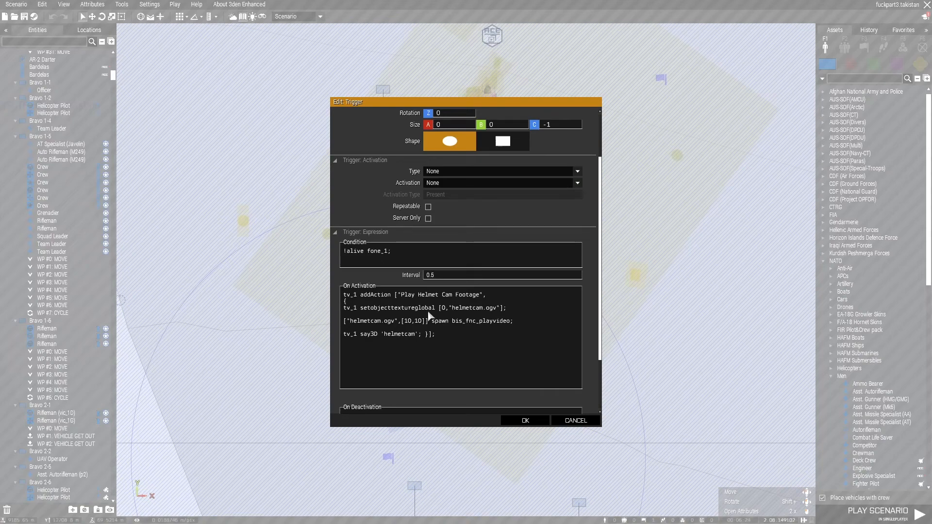
mouse_move(490, 320)
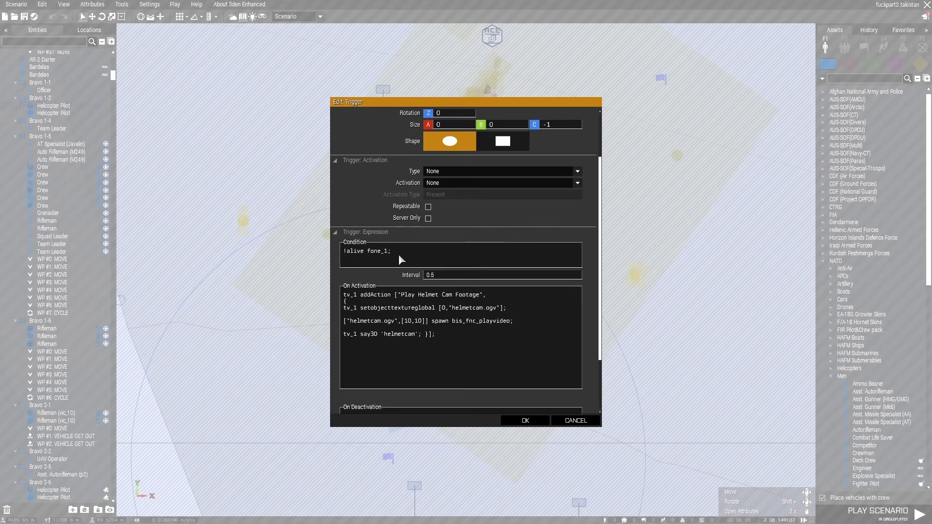
mouse_move(398, 291)
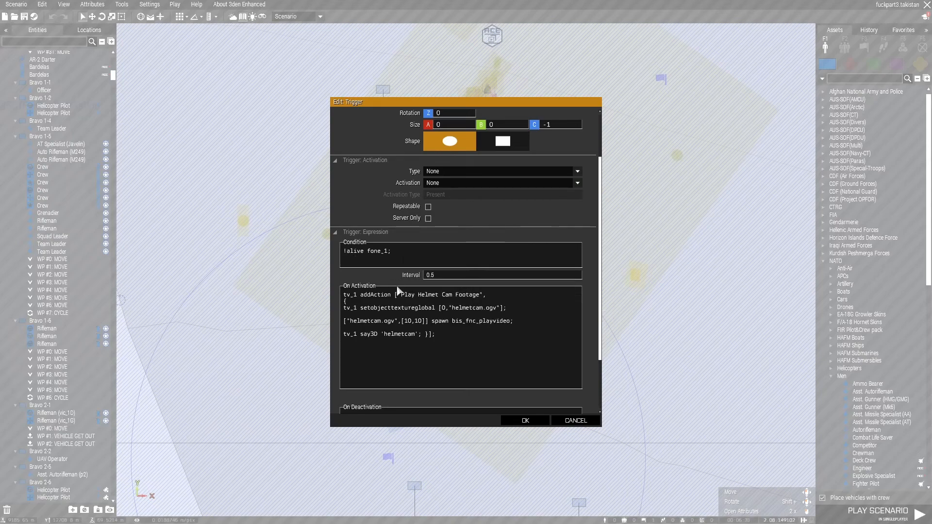